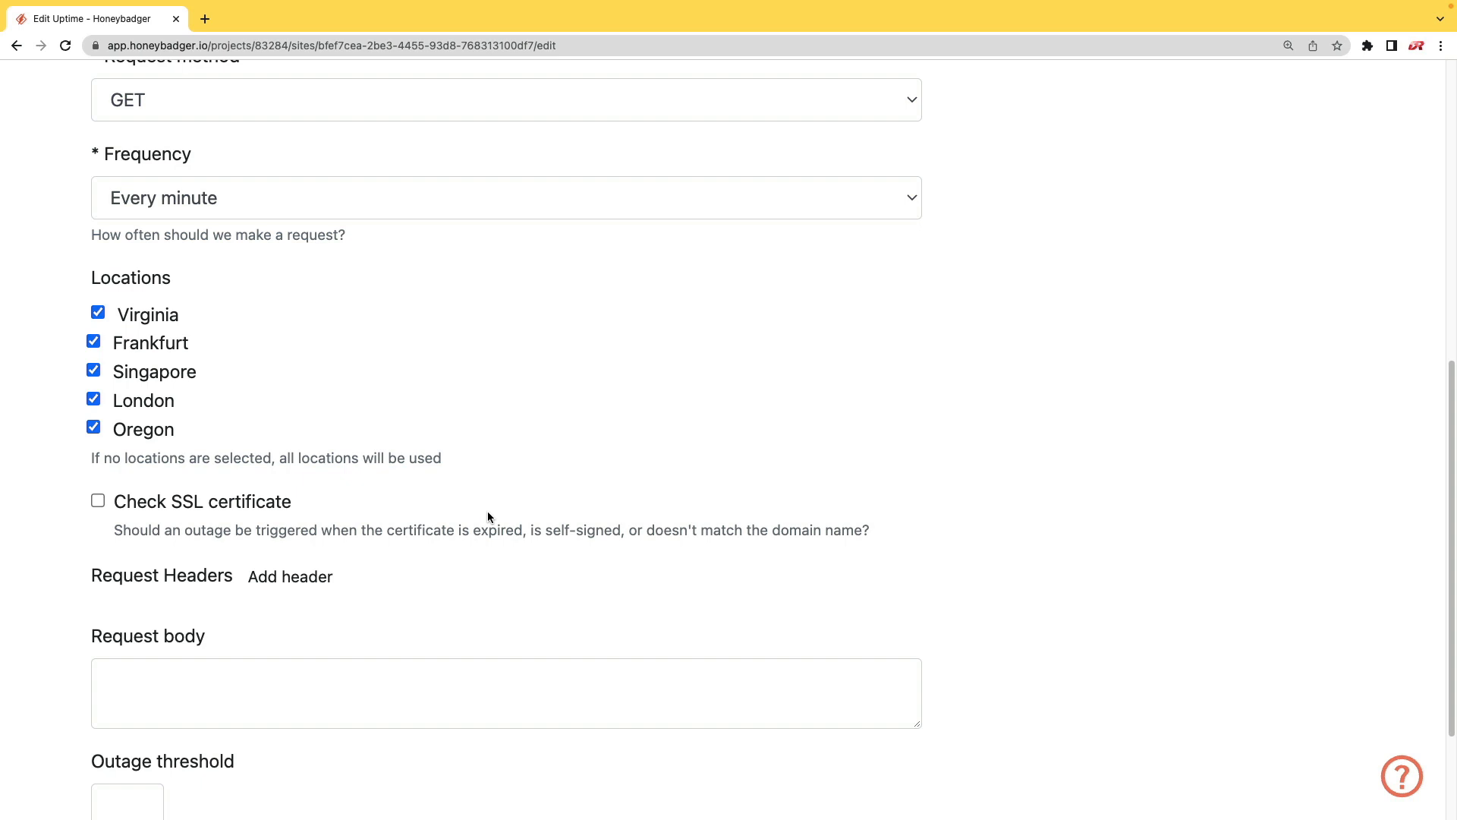
{"action": "mouse_move", "coordinate": [333, 509]}
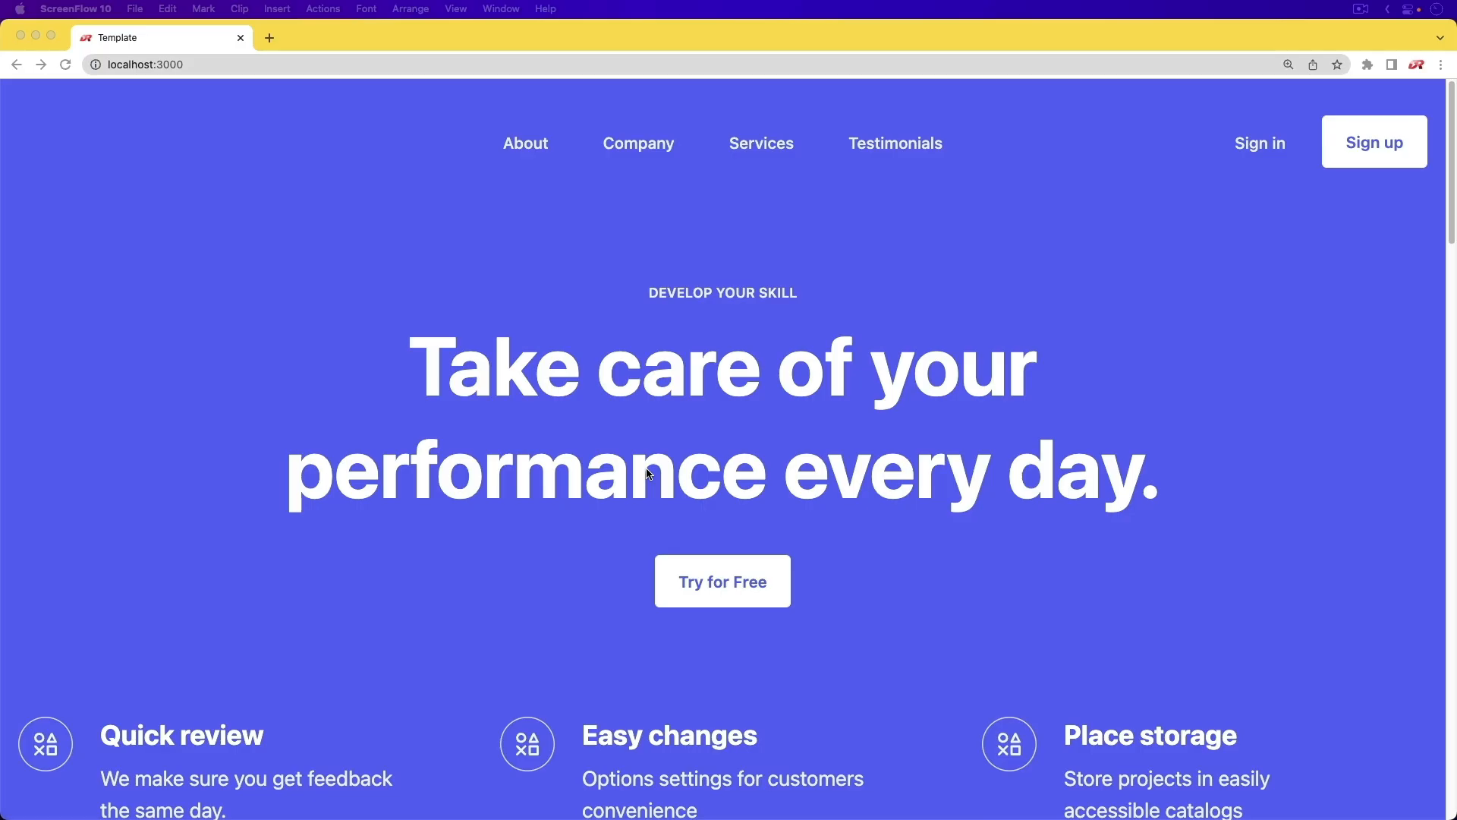
- Start a second tab for the Tailwind CSS homepage next to the Template page
{"action": "left_click", "coordinate": [269, 37]}
{"action": "type", "text": "tailwindcss.com"}
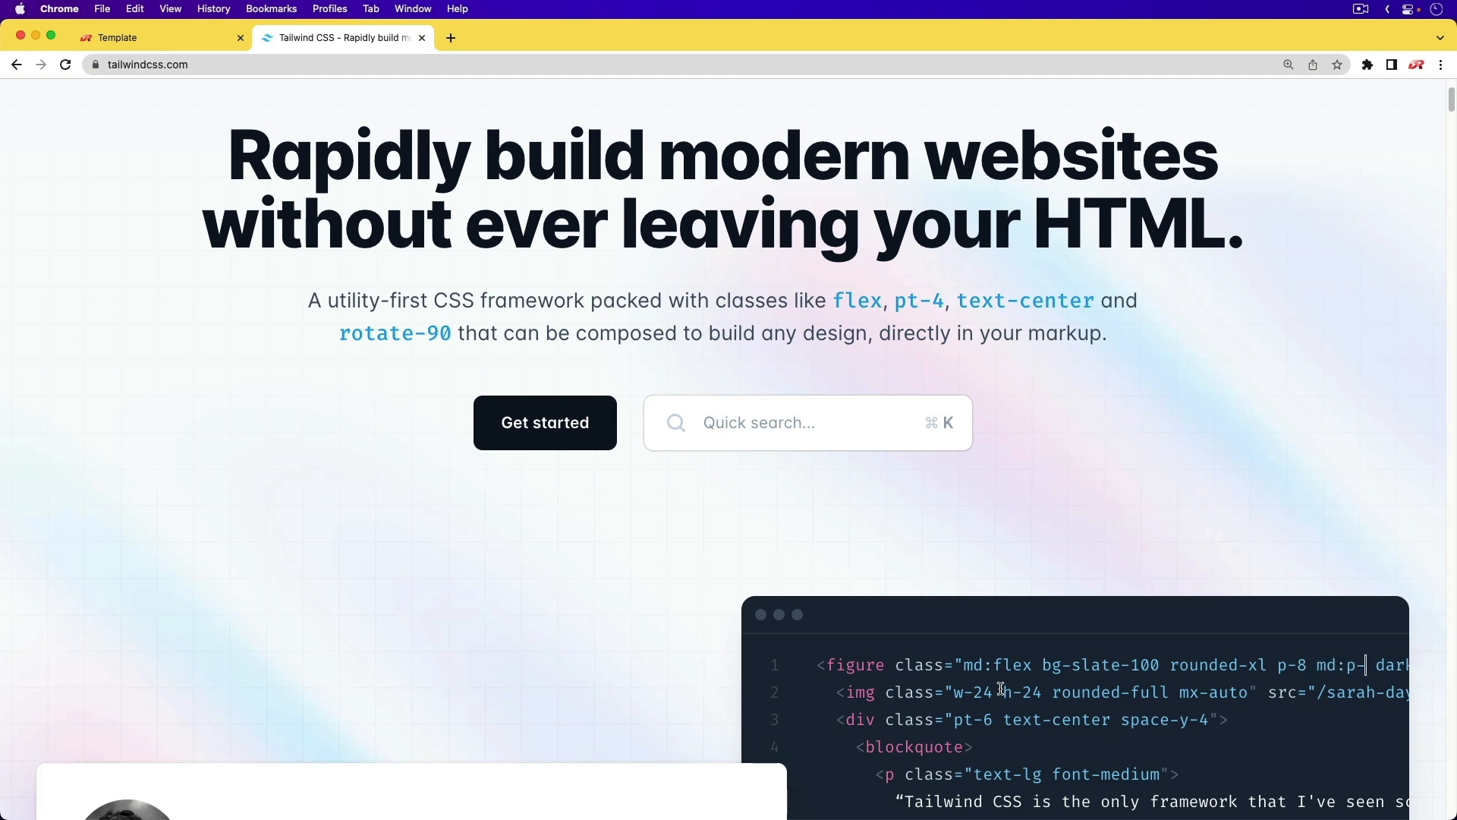
- Skim down the Tailwind homepage, then return to the local Template tab
{"action": "scroll", "scroll_direction": "down", "scroll_amount": 3}
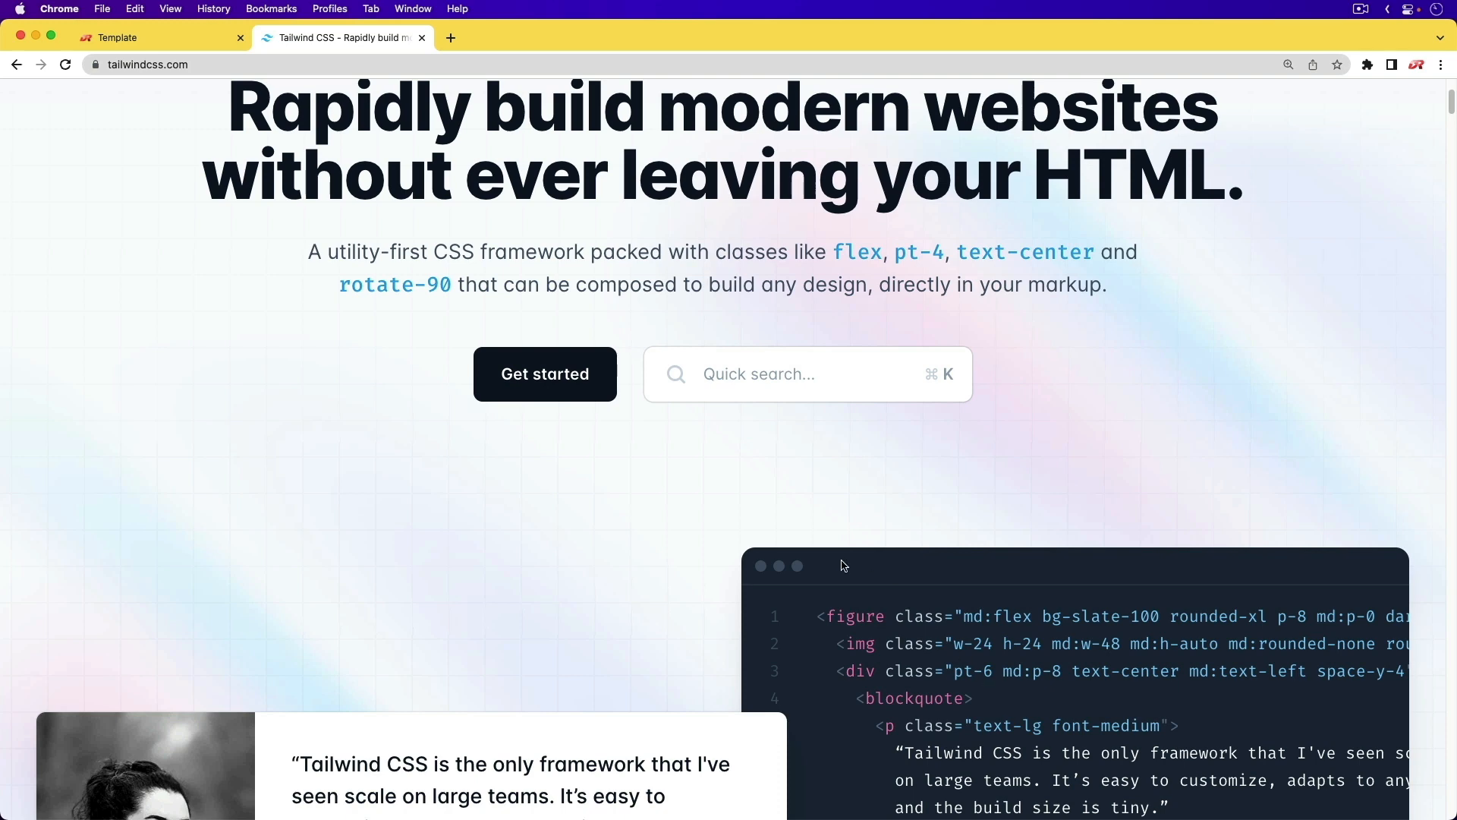
{"action": "left_click", "coordinate": [149, 36]}
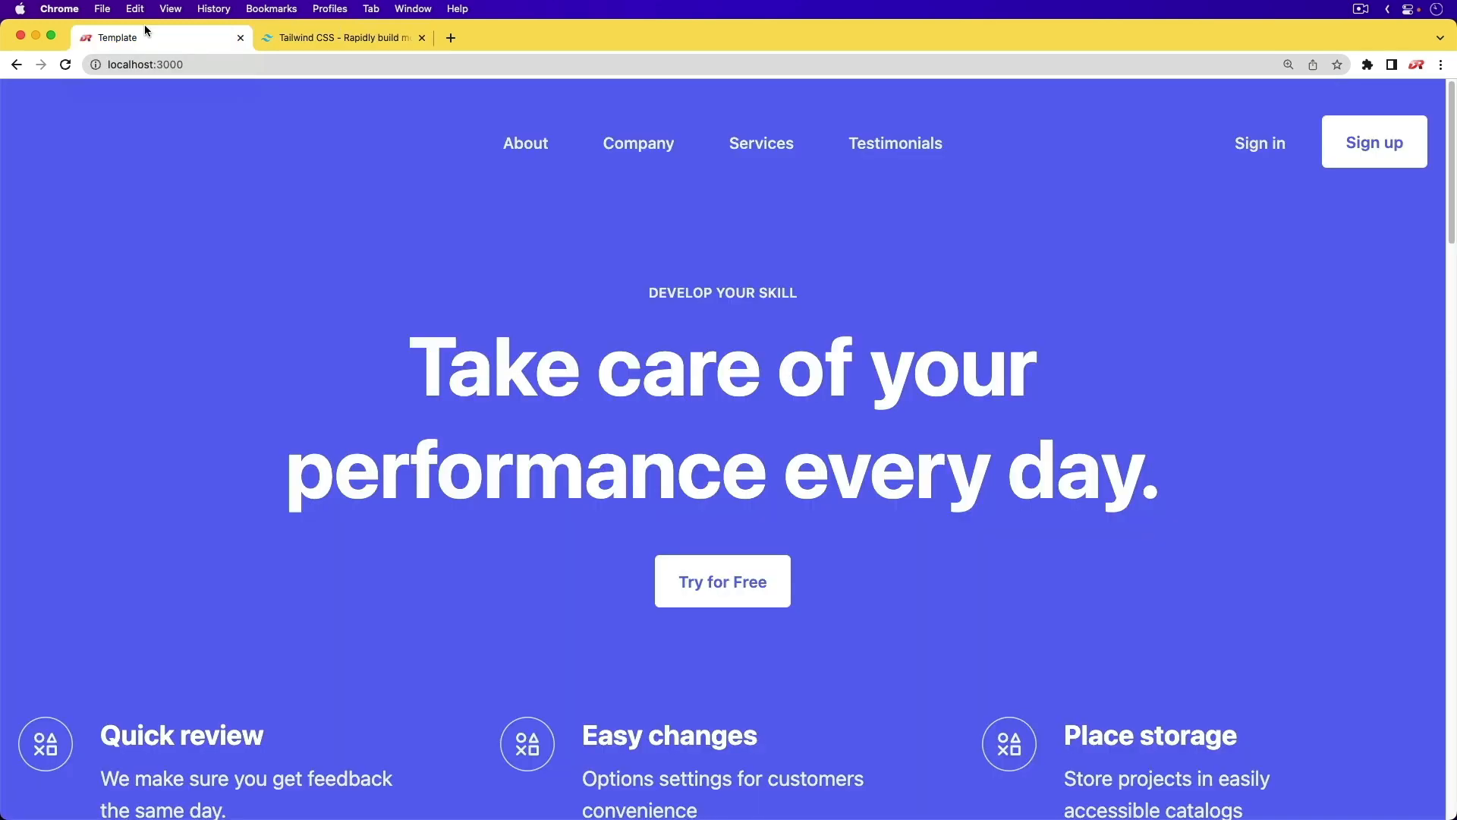
- Scroll through the landing page and load the Drifting Ruby daisyUI demo at localhost:3000
{"action": "scroll", "scroll_direction": "down", "scroll_amount": 3}
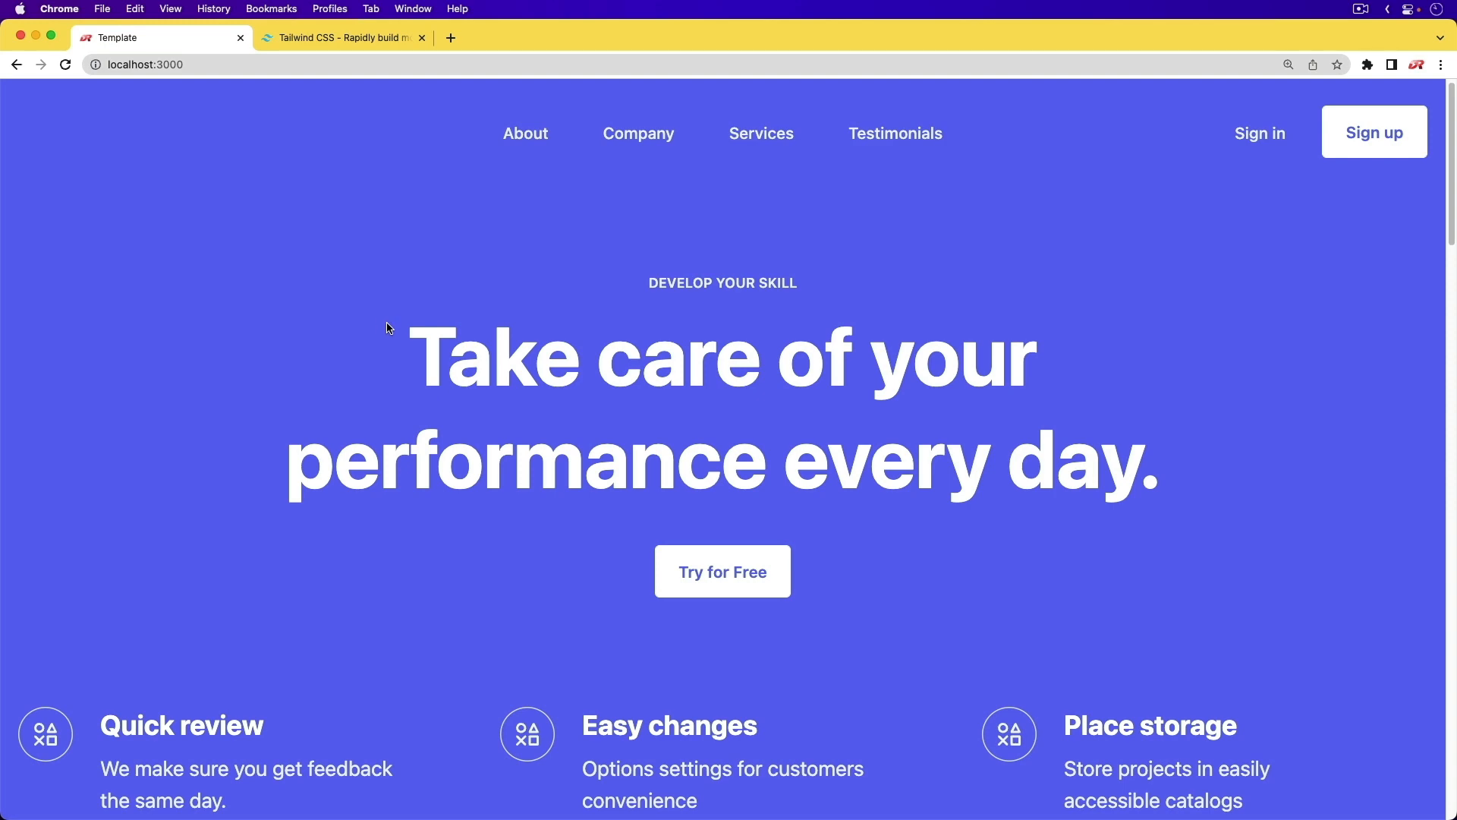
{"action": "scroll", "scroll_direction": "down", "scroll_amount": 3}
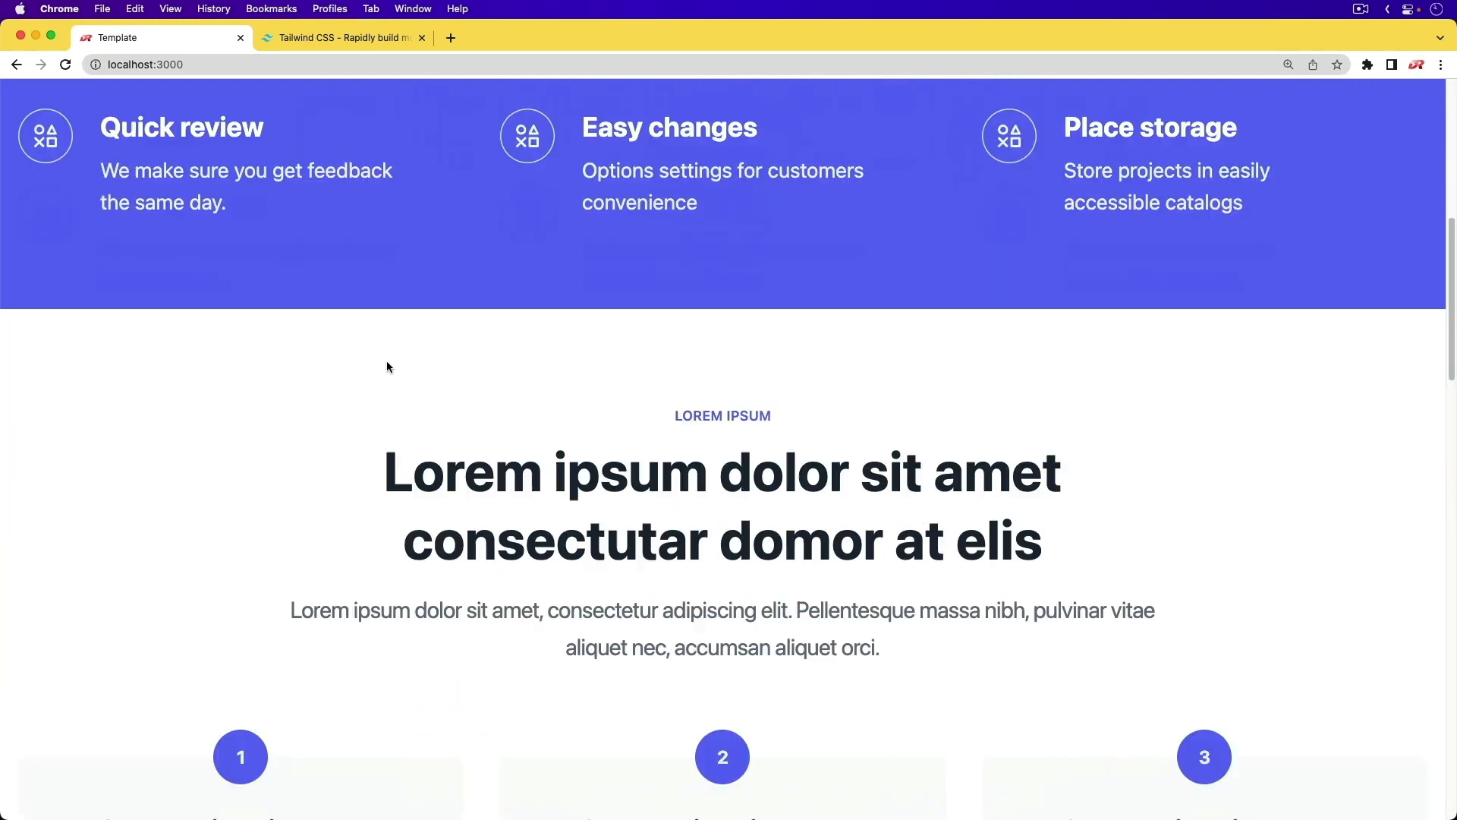
{"action": "scroll", "scroll_direction": "down", "scroll_amount": 3}
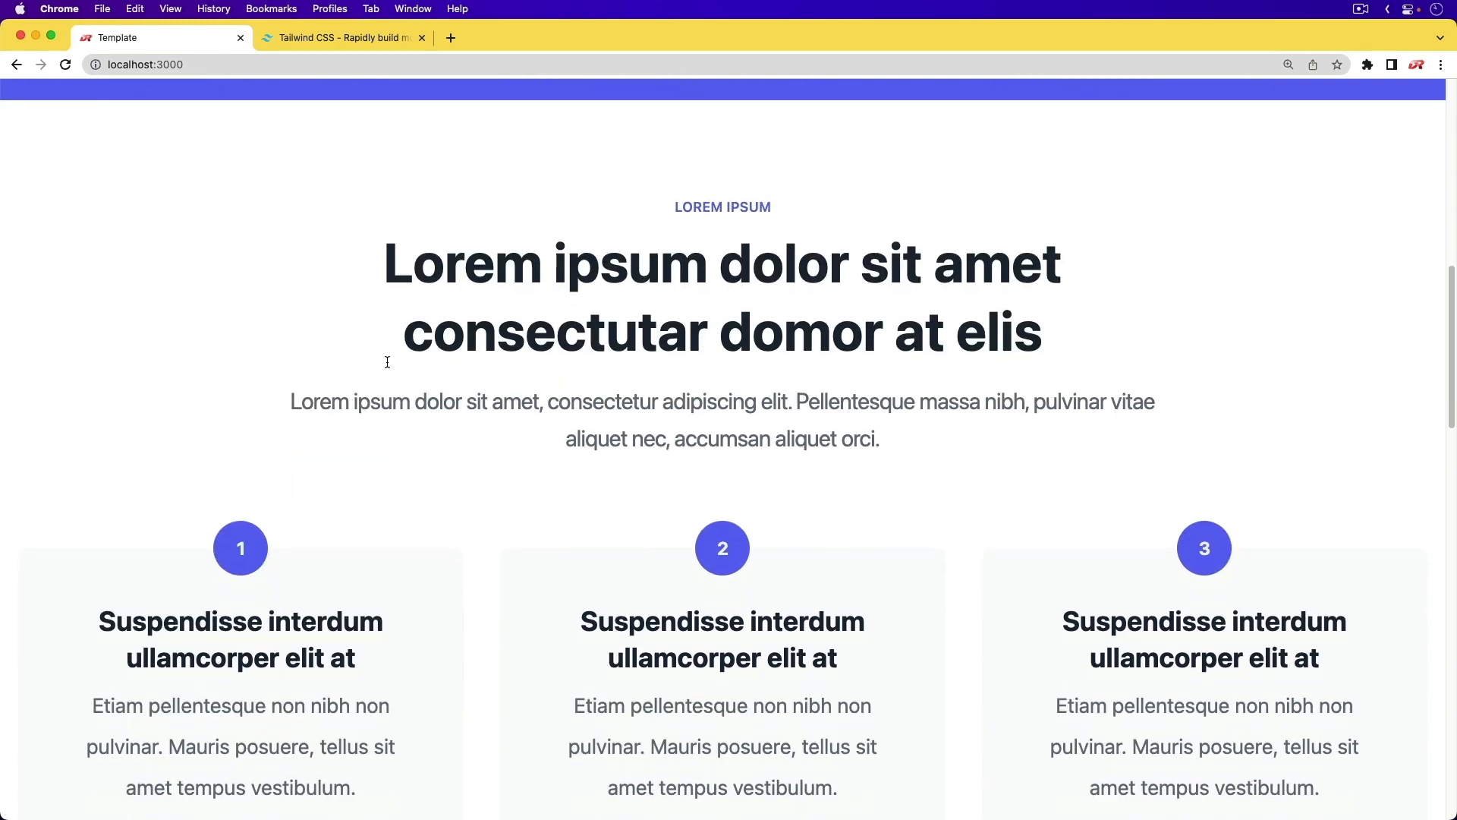
{"action": "left_click", "coordinate": [451, 38]}
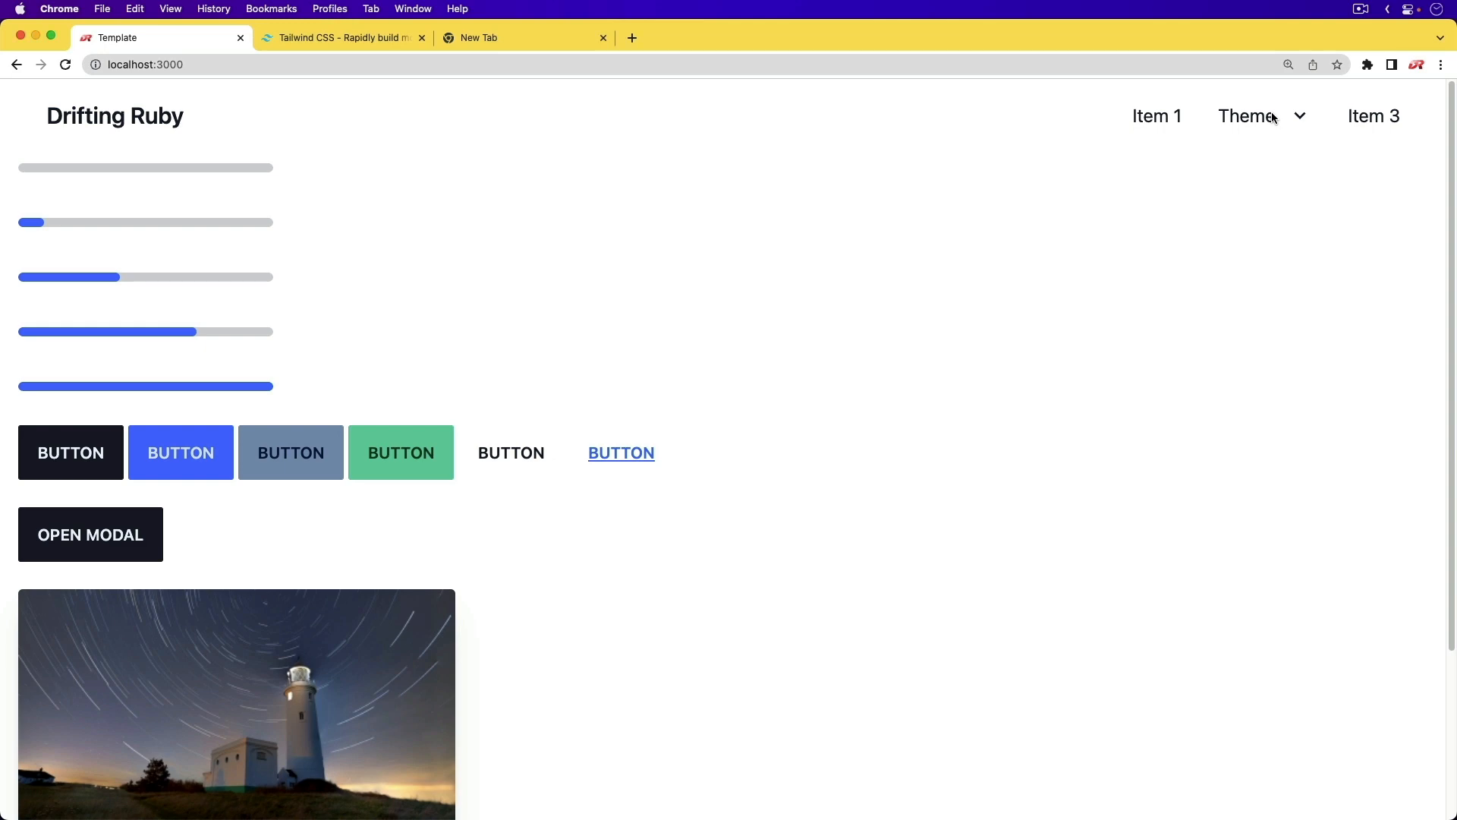
- Choose the dark theme from the Theme dropdown and reload to confirm it persists
{"action": "left_click", "coordinate": [1249, 117]}
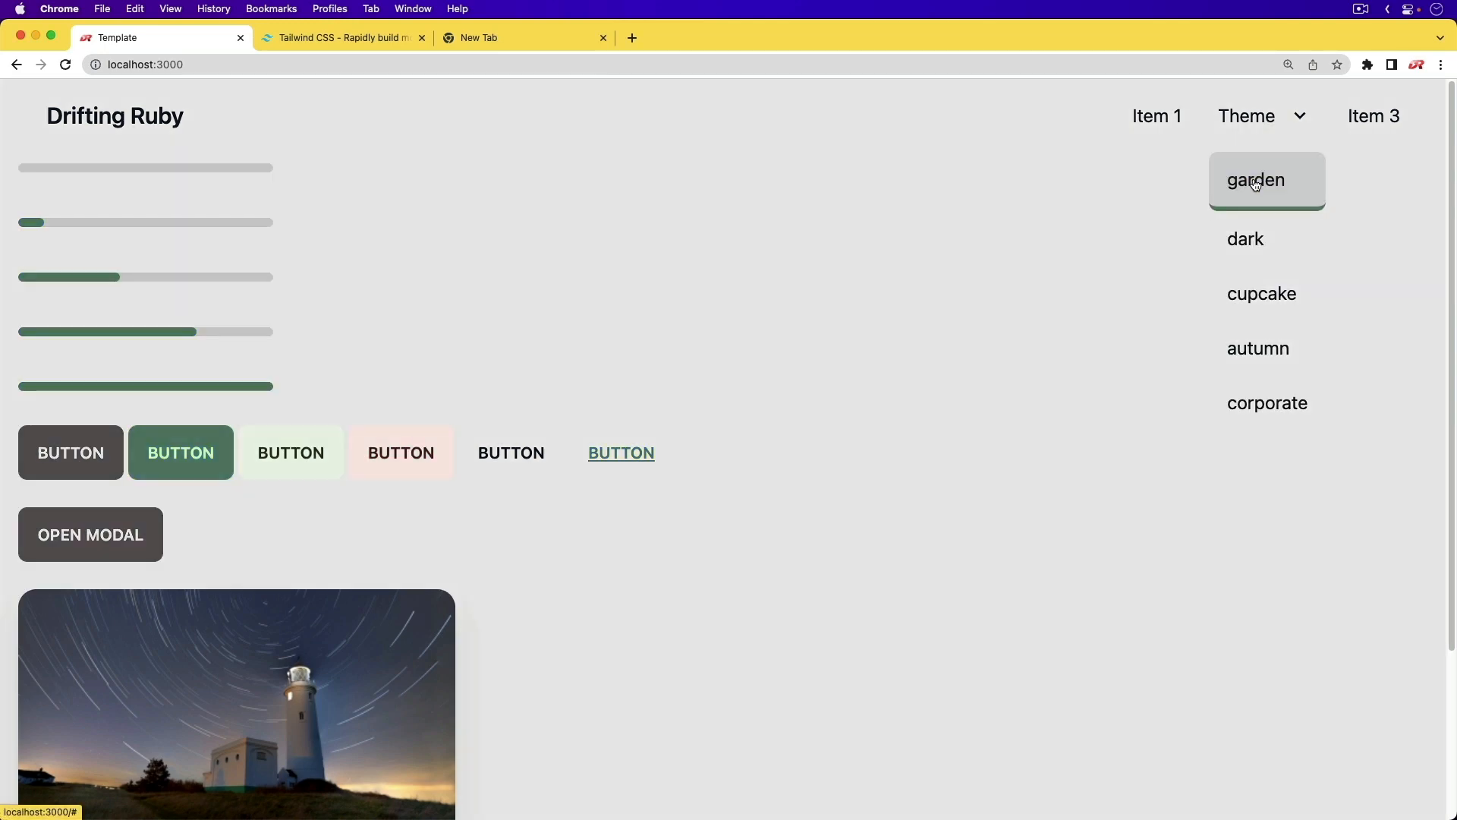
{"action": "left_click", "coordinate": [1244, 234]}
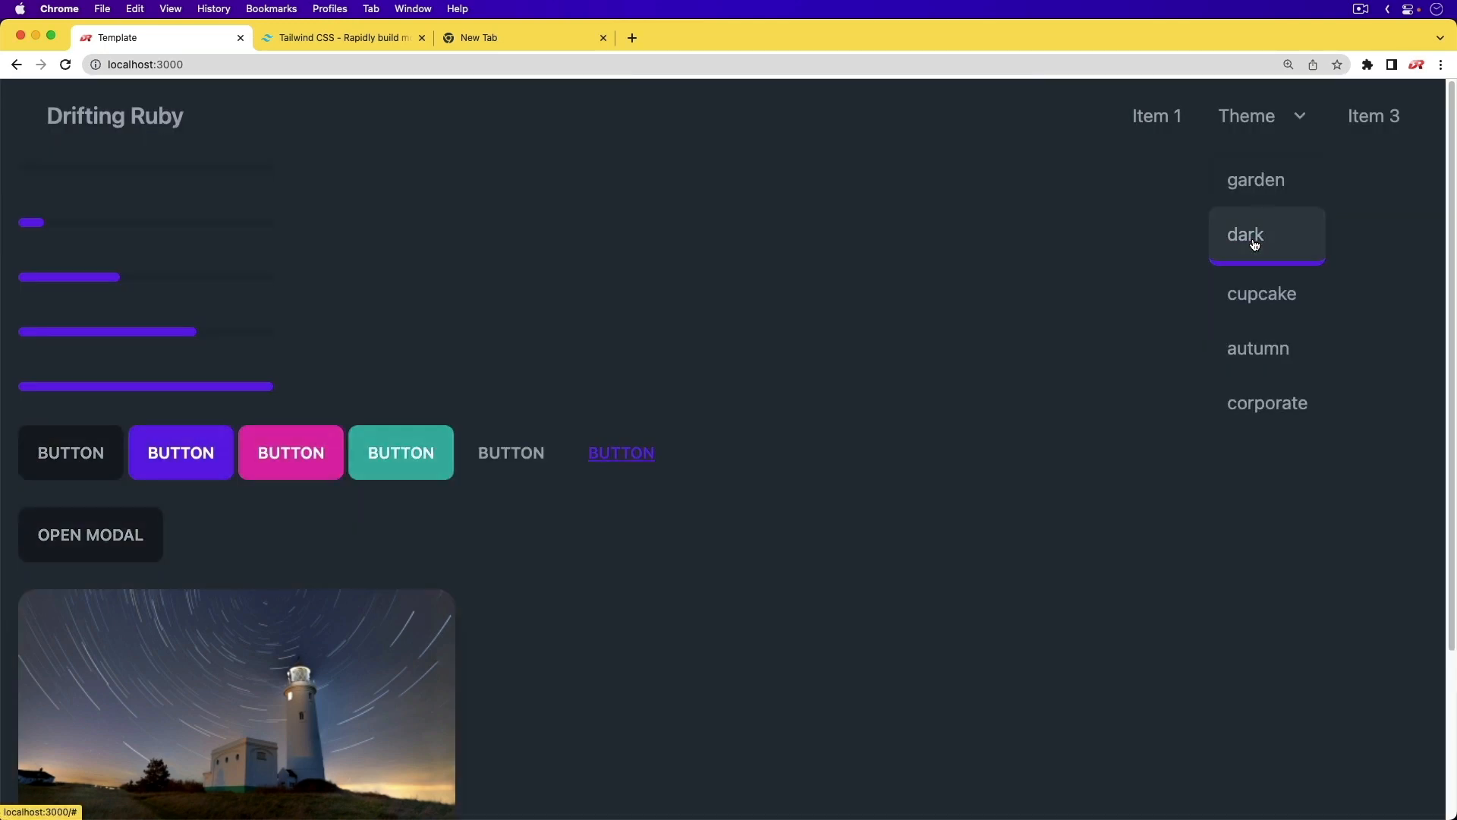
{"action": "left_click", "coordinate": [1245, 234]}
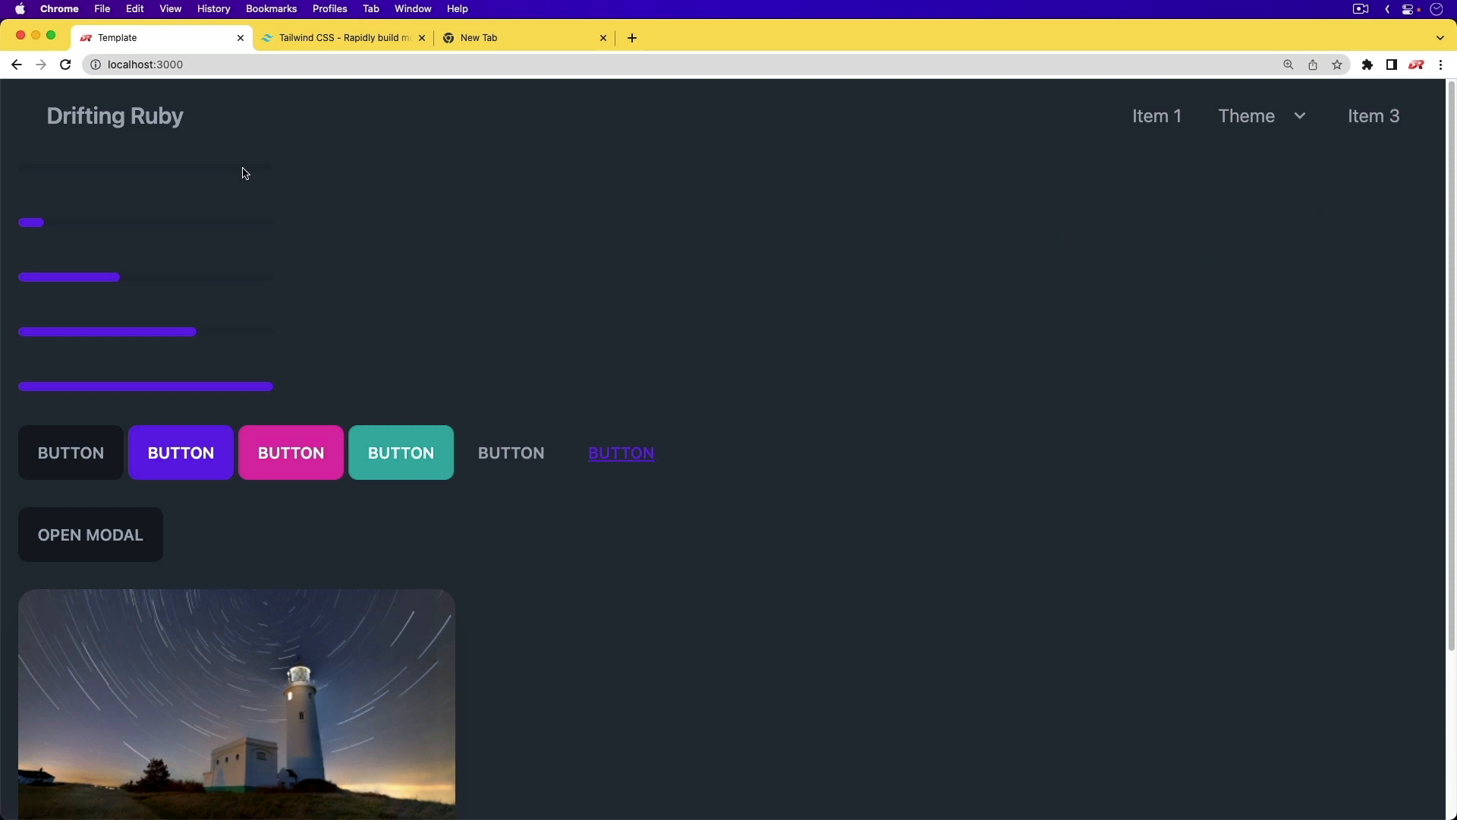
{"action": "left_click", "coordinate": [64, 64]}
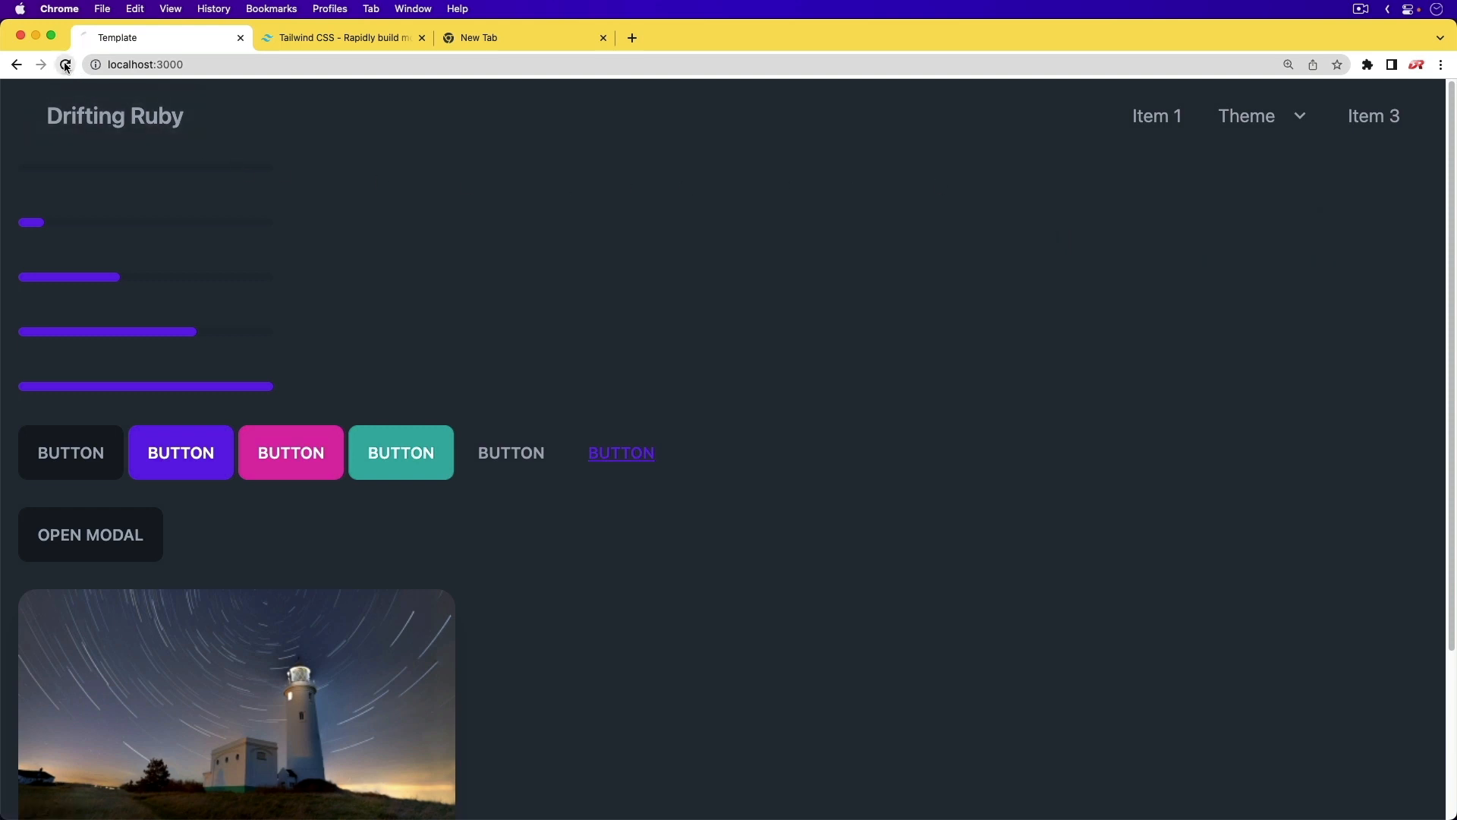
{"action": "left_click", "coordinate": [64, 64]}
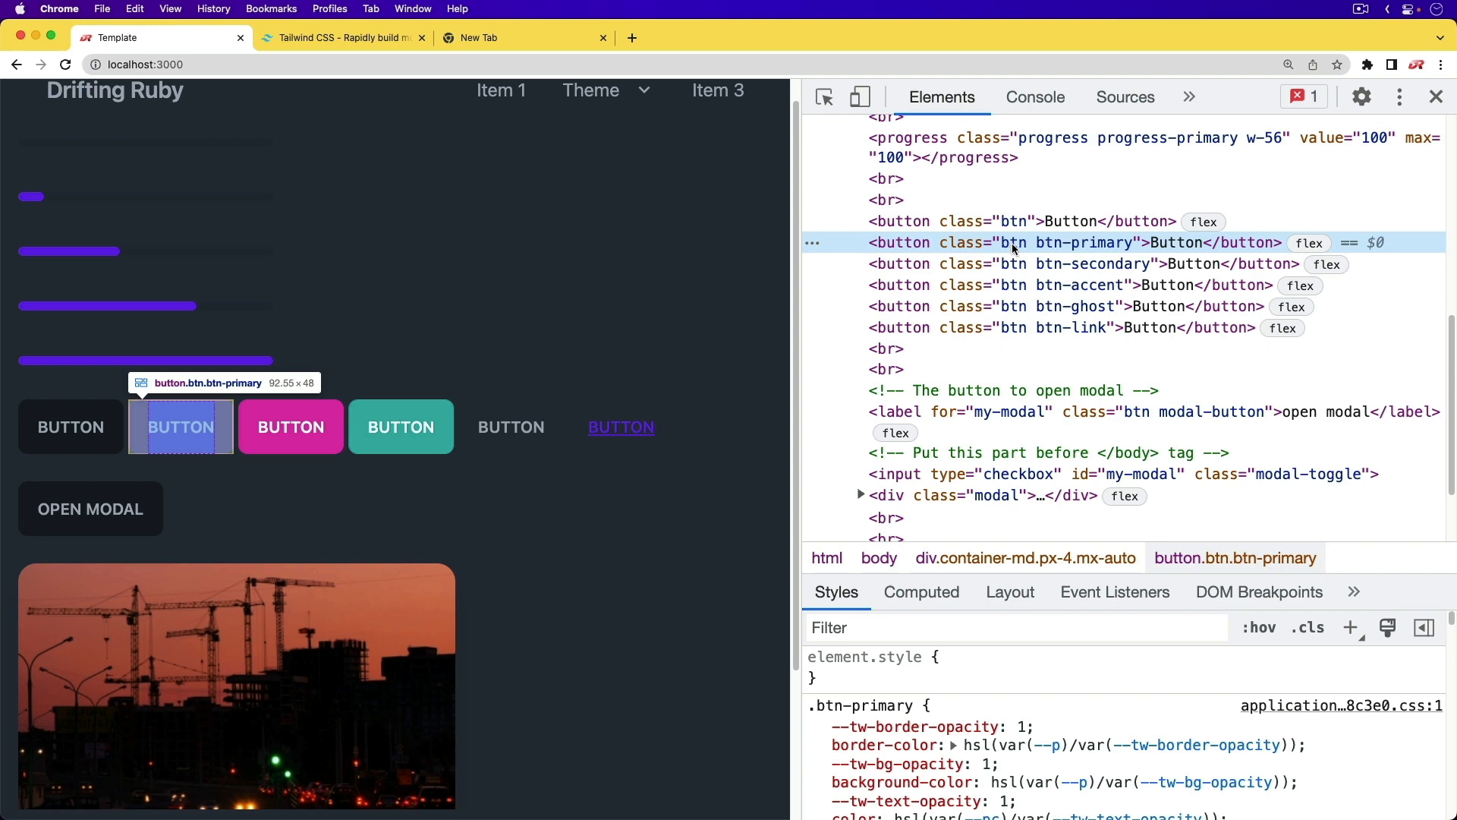
{"action": "mouse_move", "coordinate": [884, 199]}
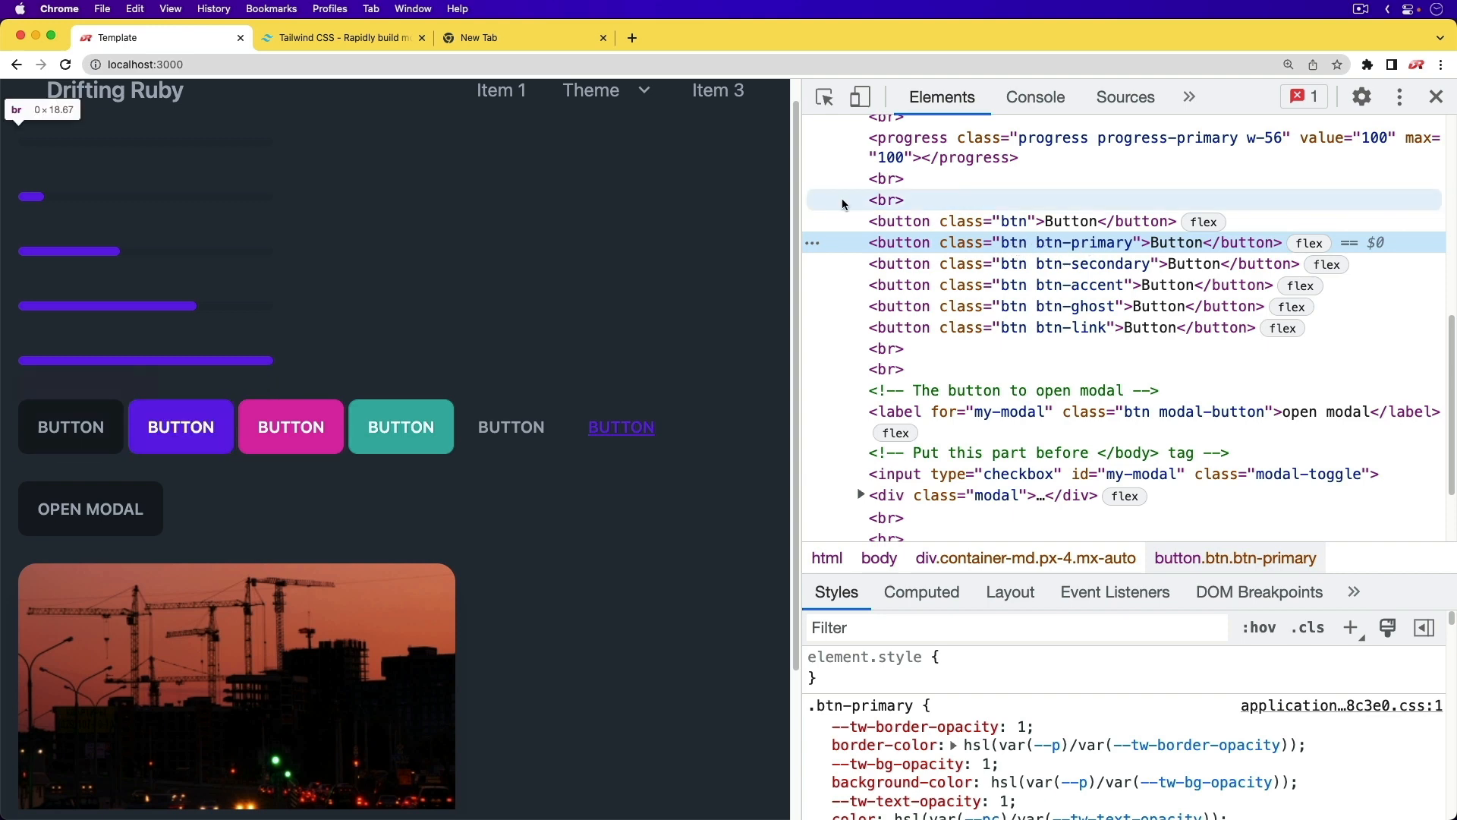
- Apply the autumn theme from the Theme dropdown, then switch to corporate
{"action": "left_click", "coordinate": [605, 89]}
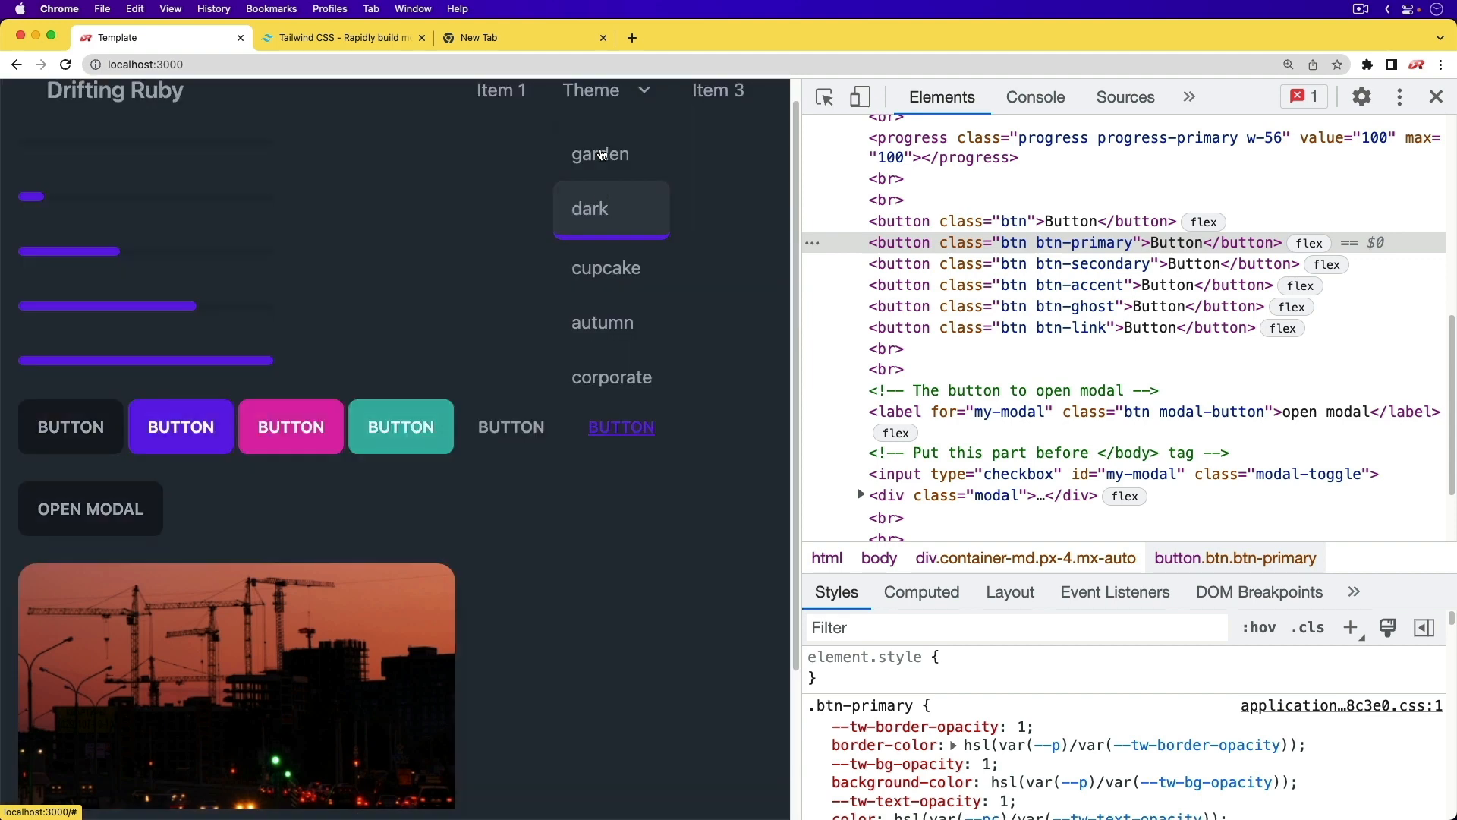
{"action": "left_click", "coordinate": [602, 317]}
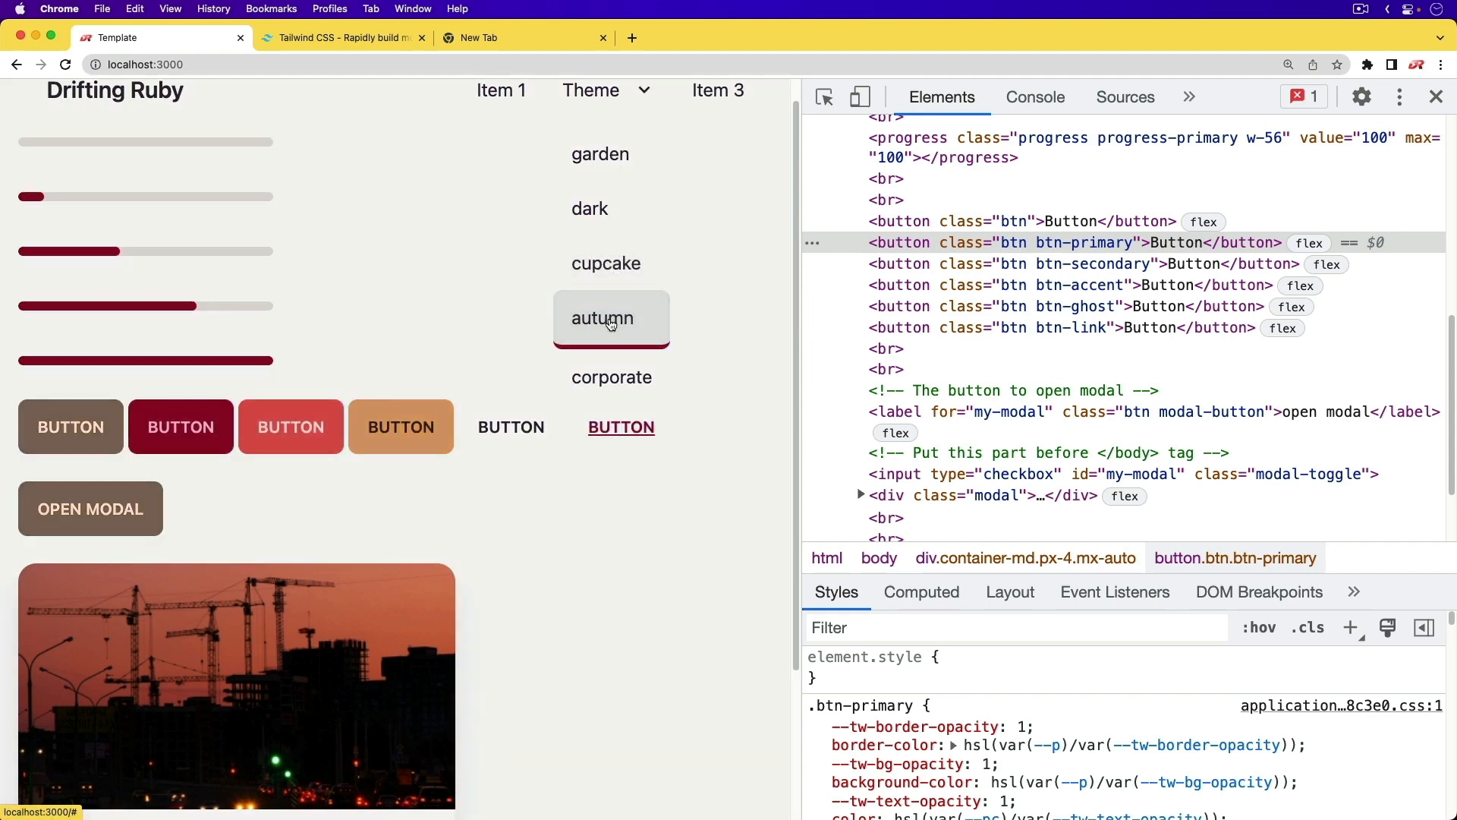
{"action": "left_click", "coordinate": [612, 373]}
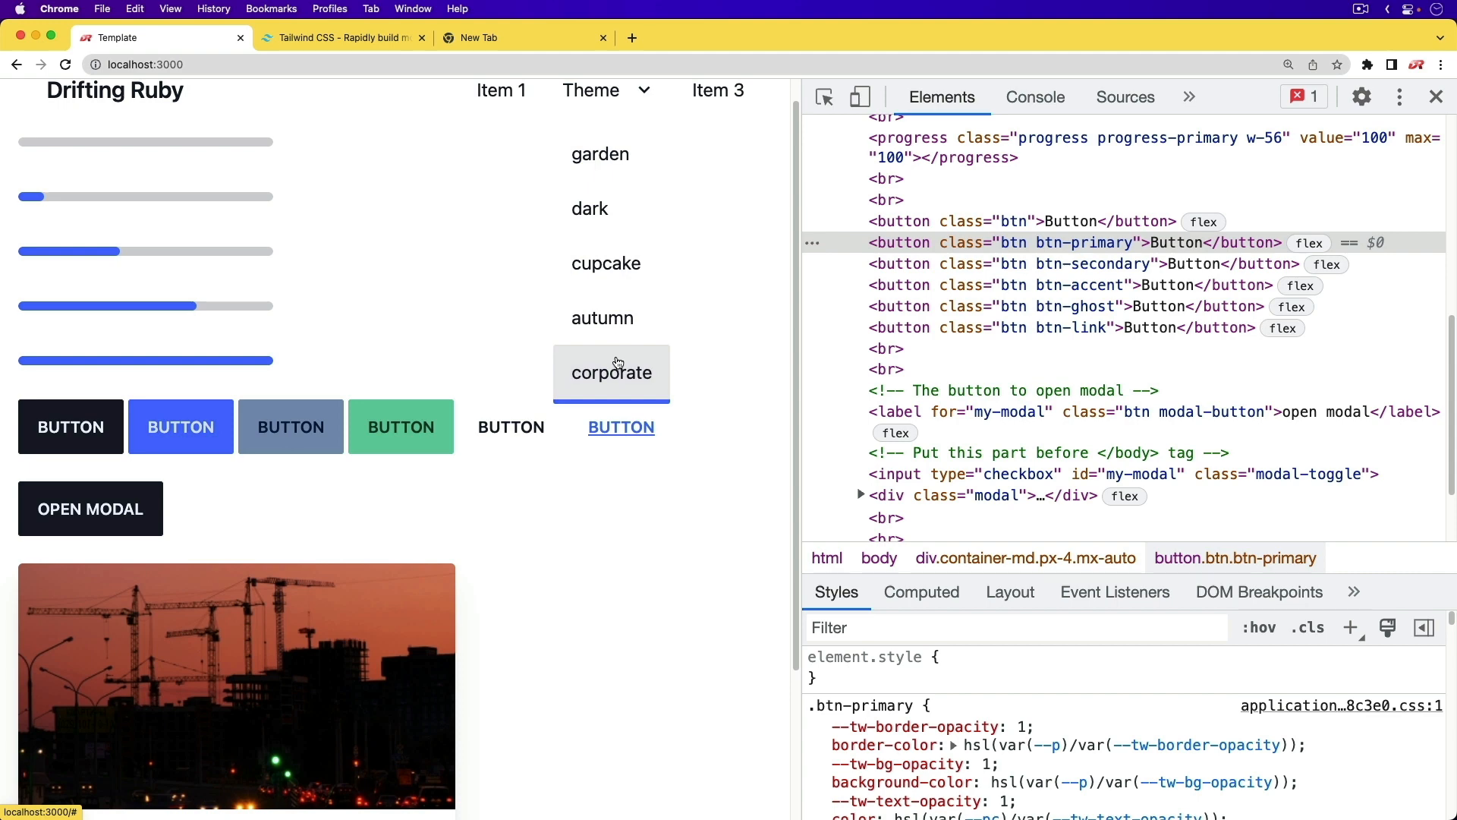